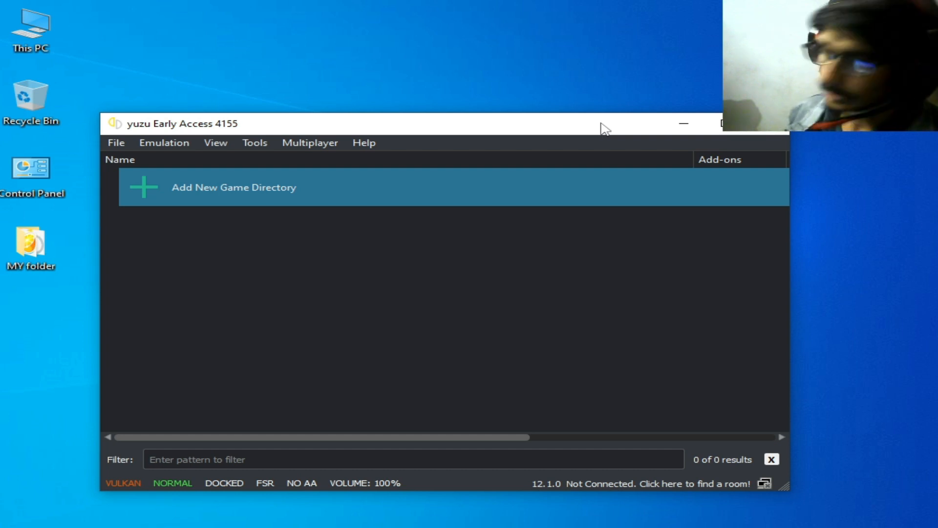
mouse_move(479, 215)
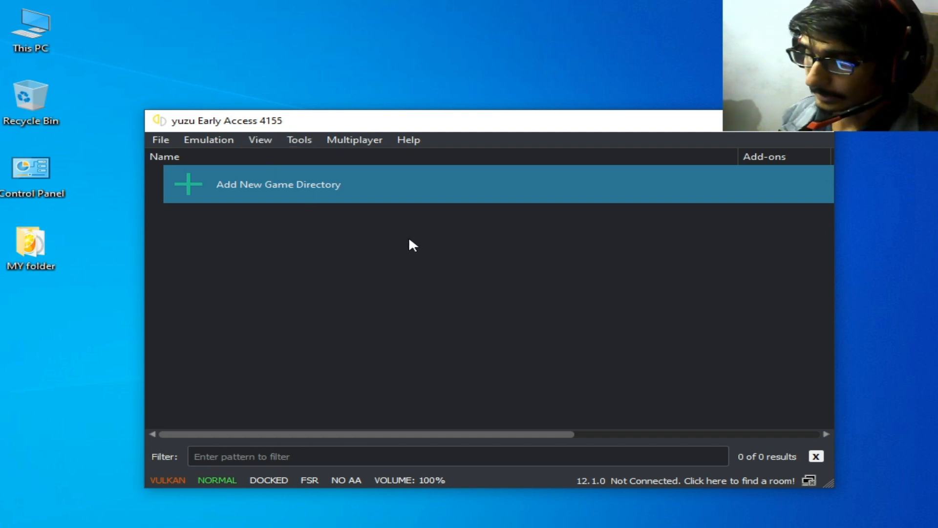
mouse_move(418, 219)
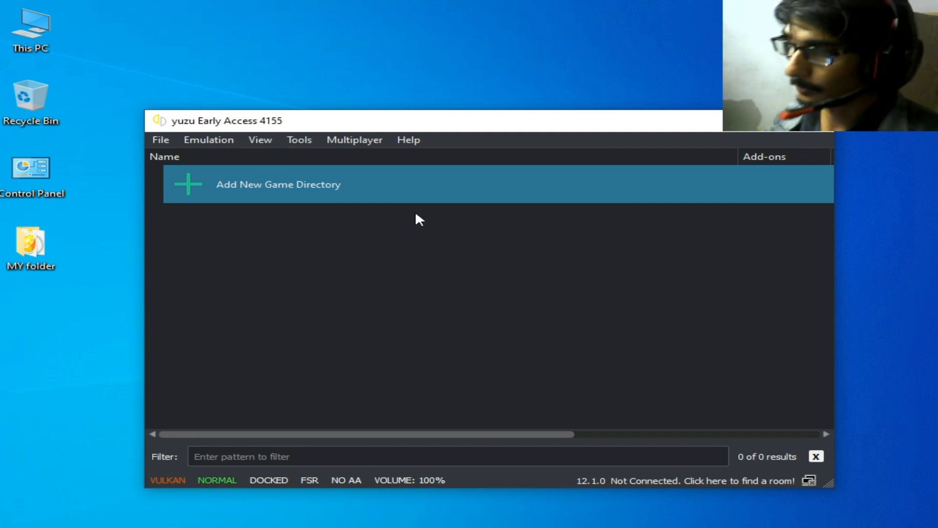
mouse_move(283, 133)
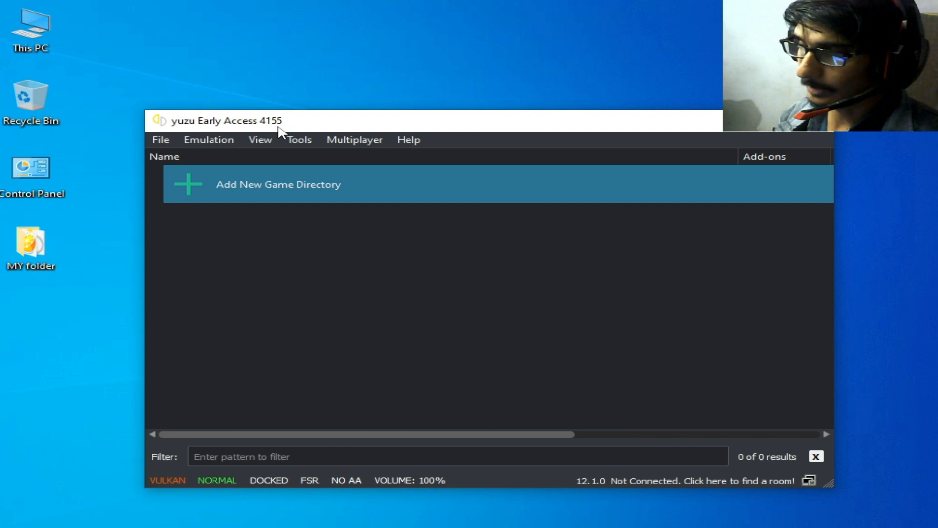
mouse_move(394, 255)
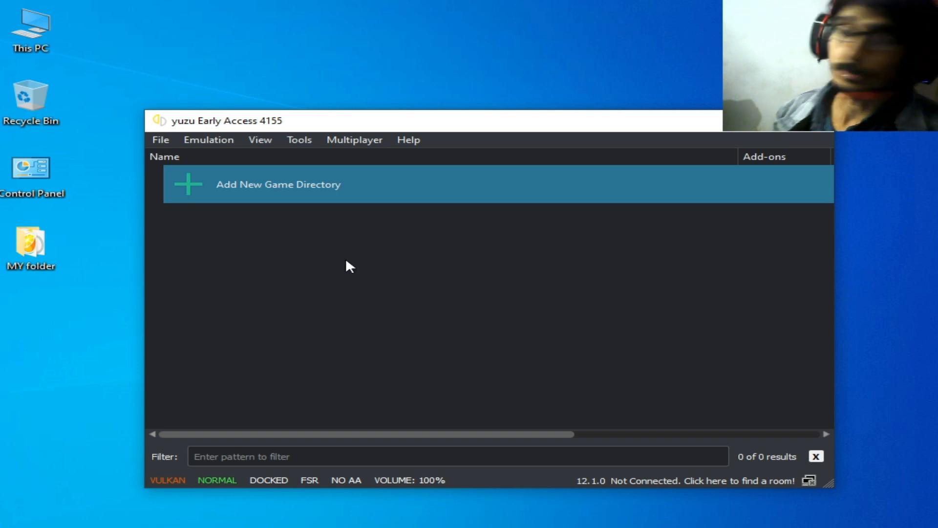
Set the System region to USA with American English language and save the configuration.
click(208, 140)
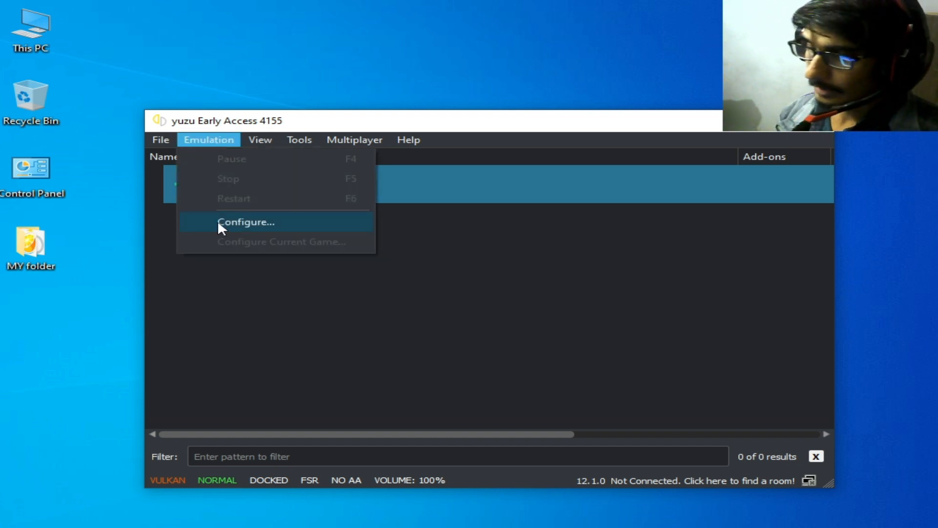
click(247, 221)
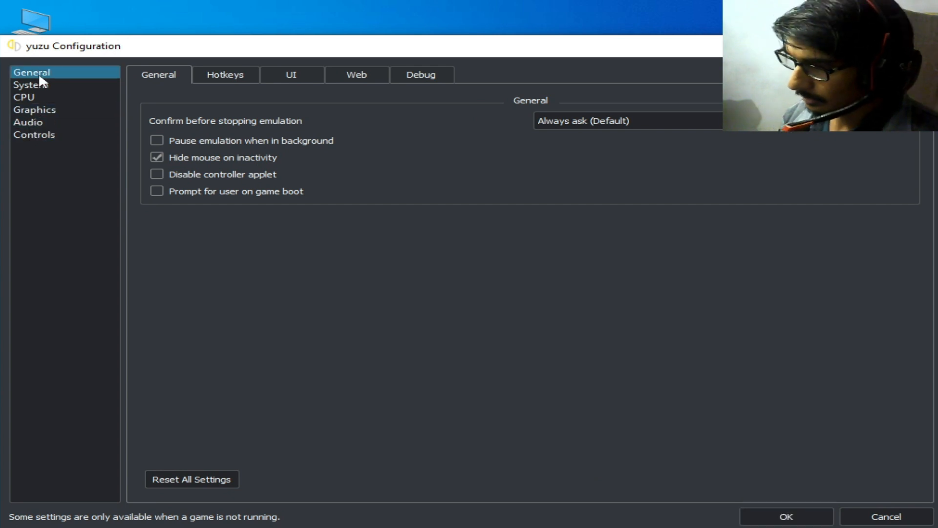
click(29, 85)
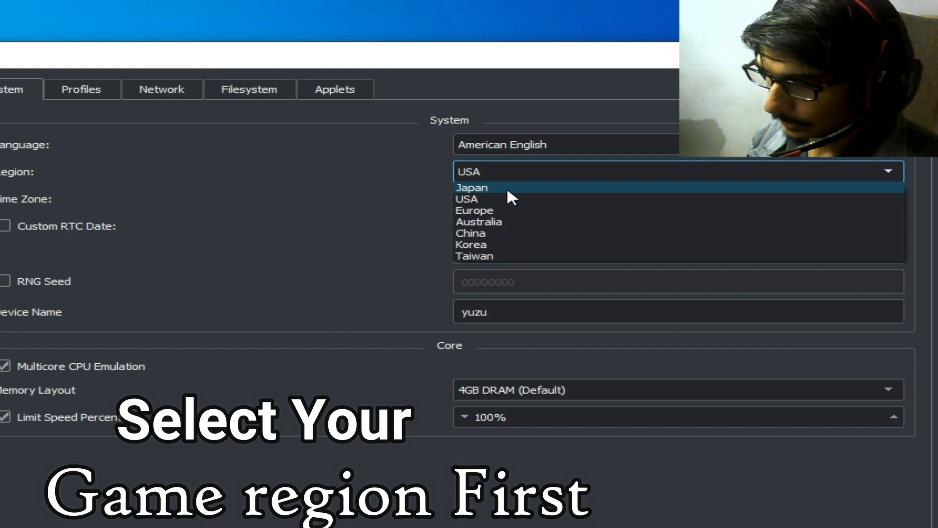
click(467, 199)
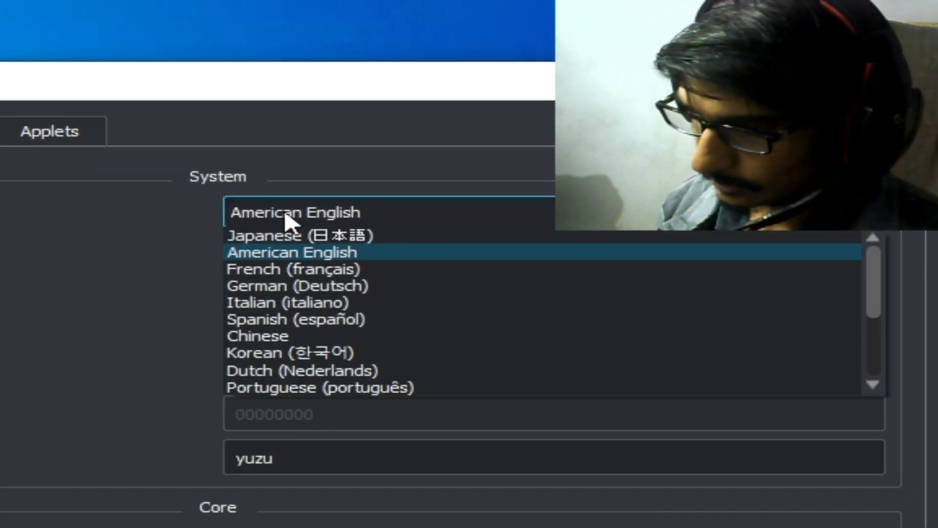
mouse_move(293, 266)
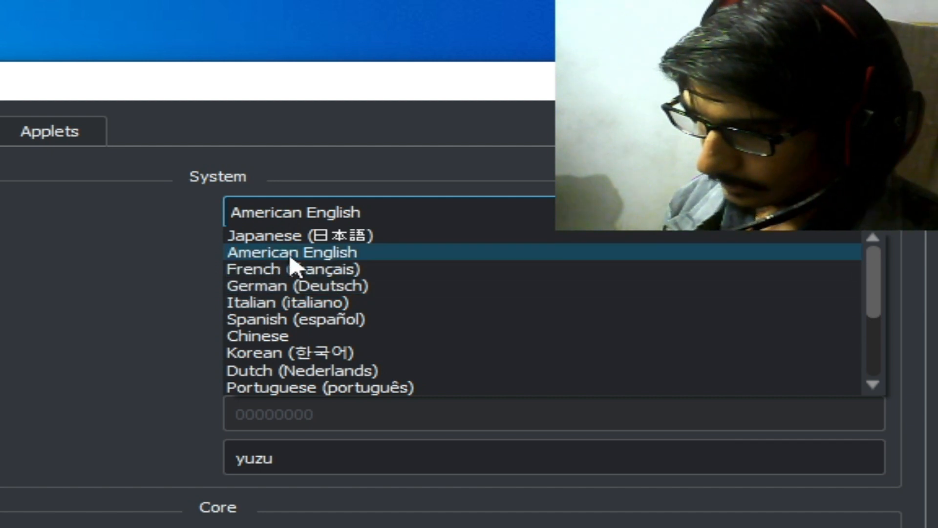
click(293, 253)
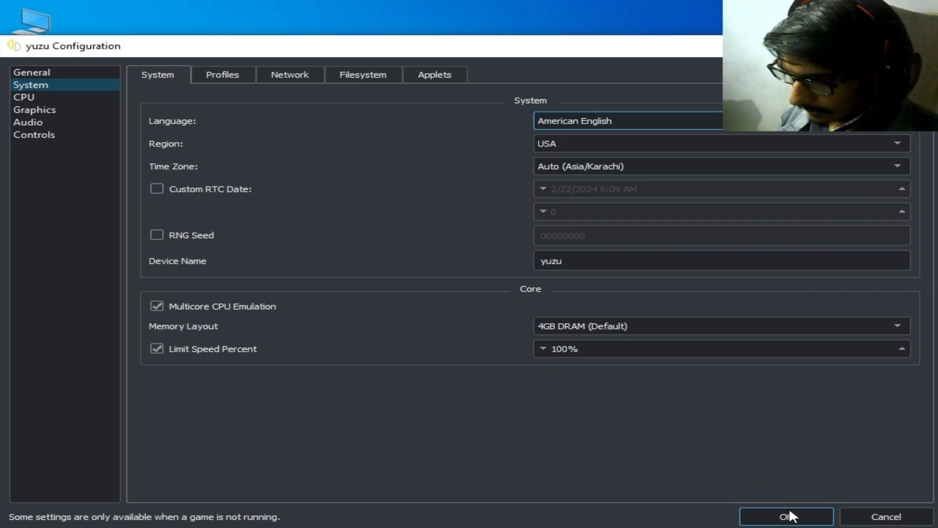
click(786, 516)
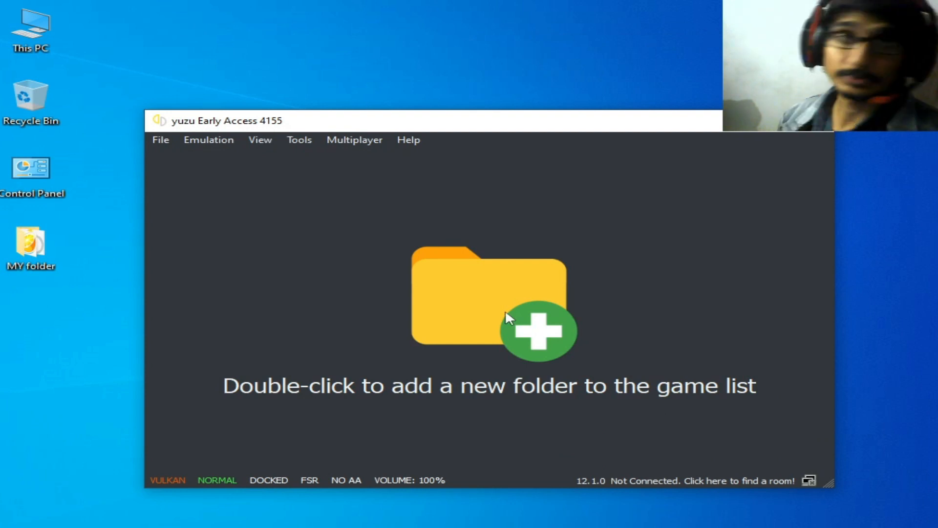
mouse_move(206, 178)
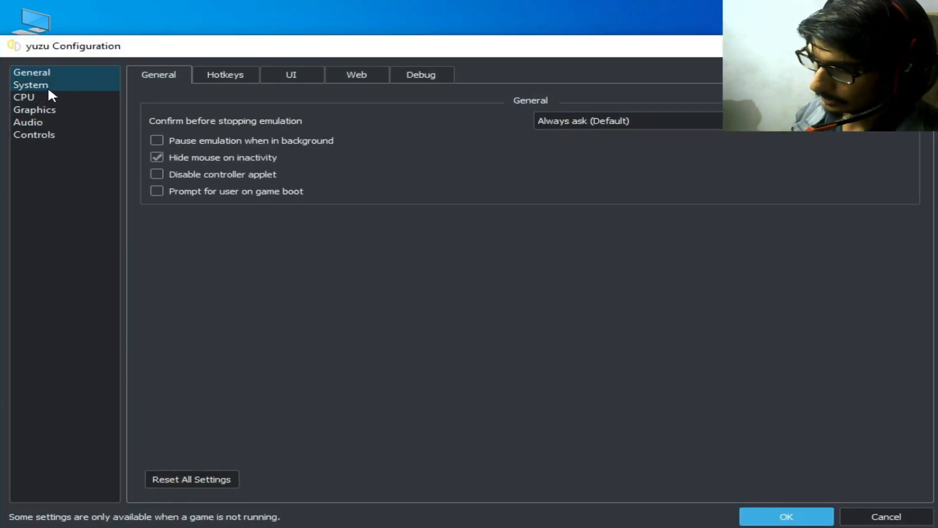
Switch the System language to Russian (Русский) and confirm with OK.
click(30, 85)
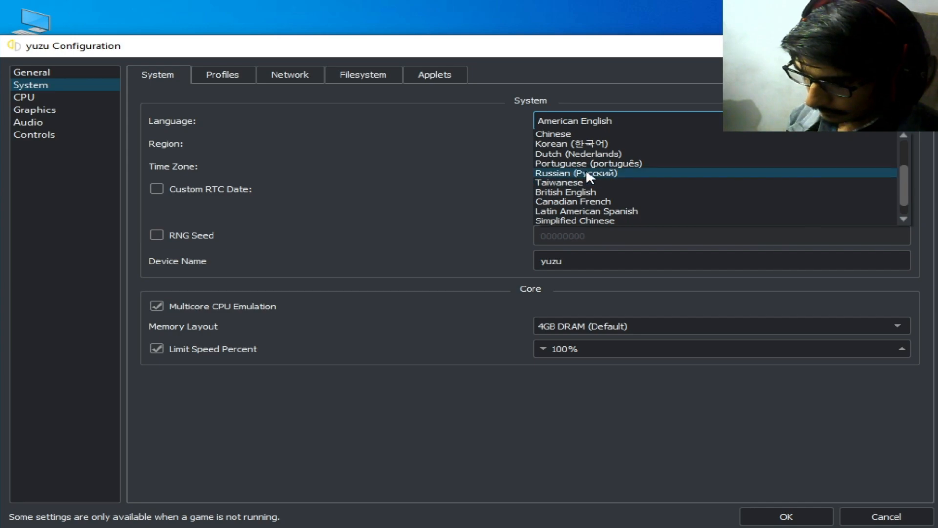
click(577, 173)
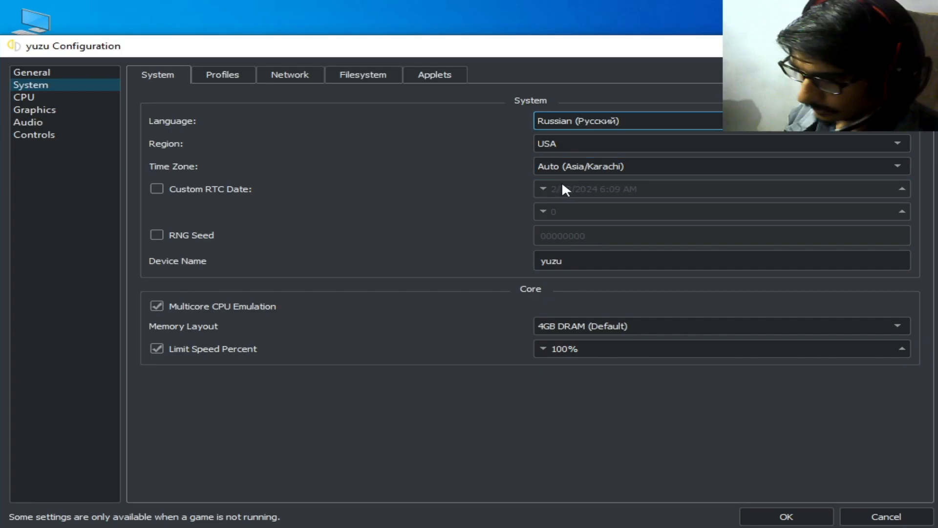
click(786, 516)
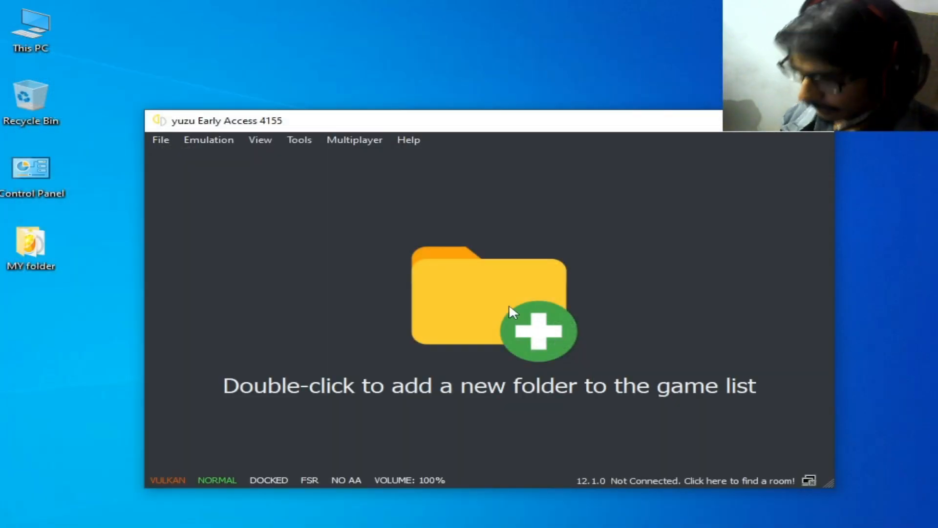